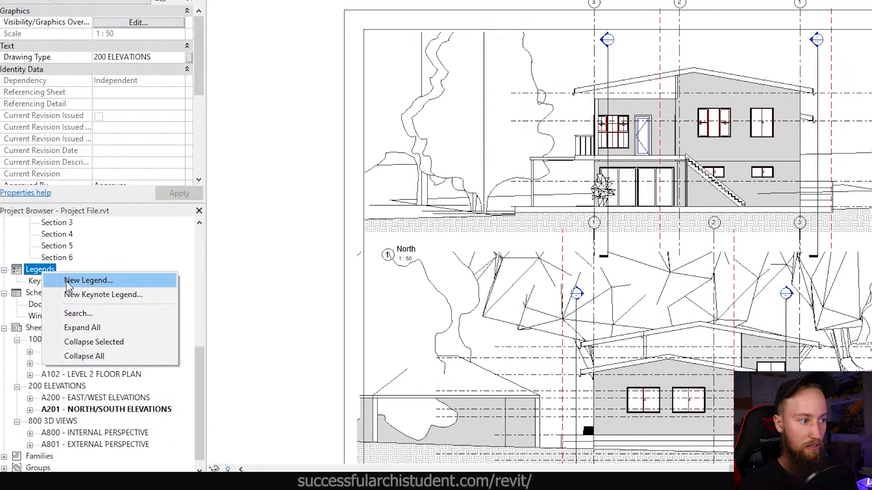
Create a new legend view named 'Joinery 01' and open it.
{"action": "left_click", "coordinate": [88, 280]}
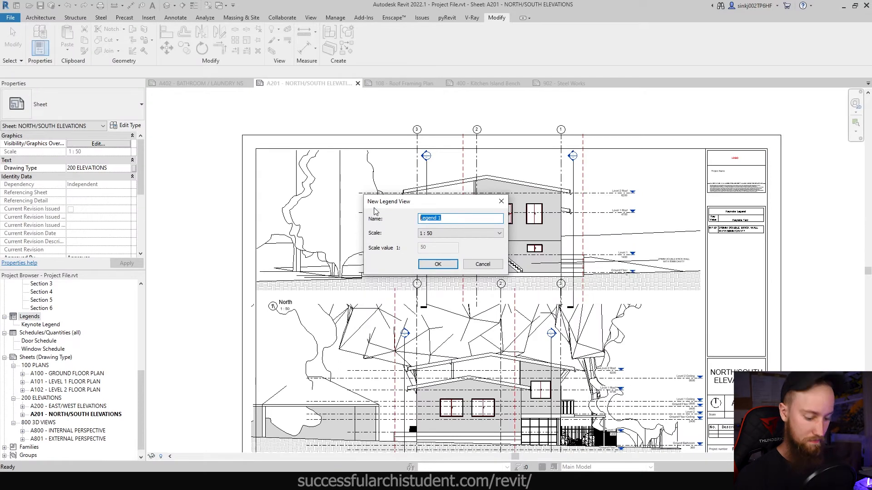
{"action": "type", "text": "Joinery 01"}
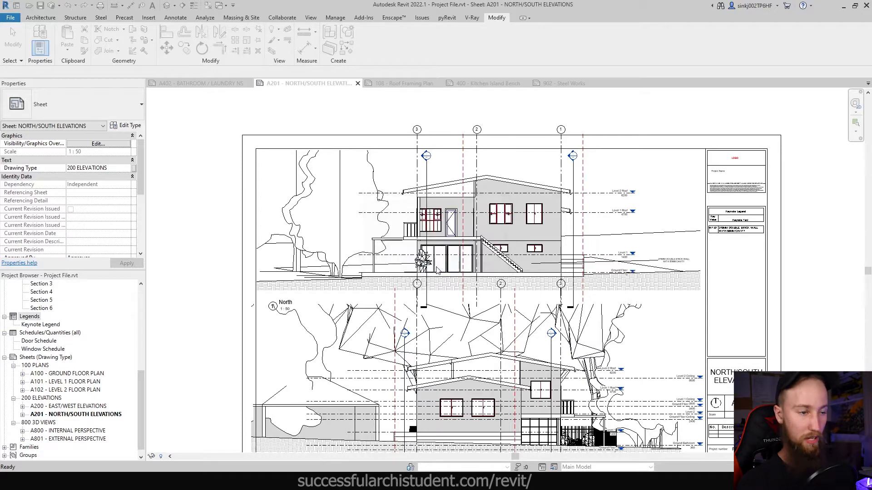
{"action": "double_click", "coordinate": [34, 324]}
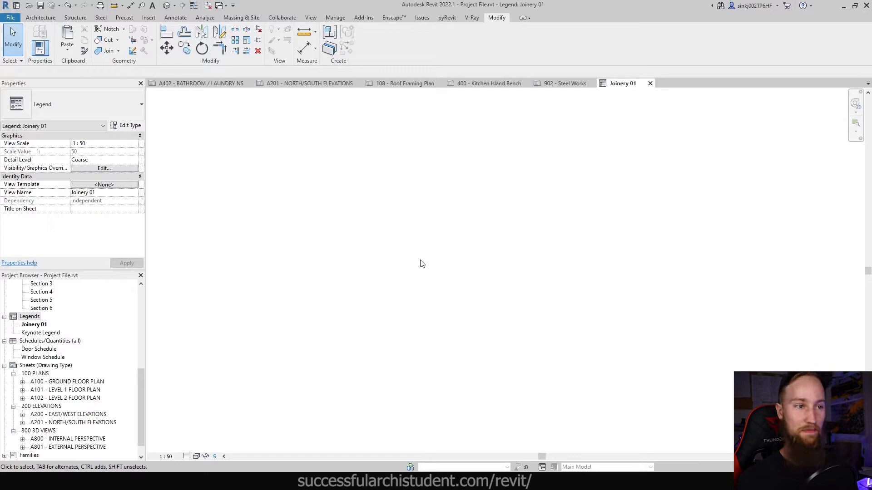
Zoom the empty Joinery 01 legend to fit the window.
{"action": "right_click", "coordinate": [420, 263]}
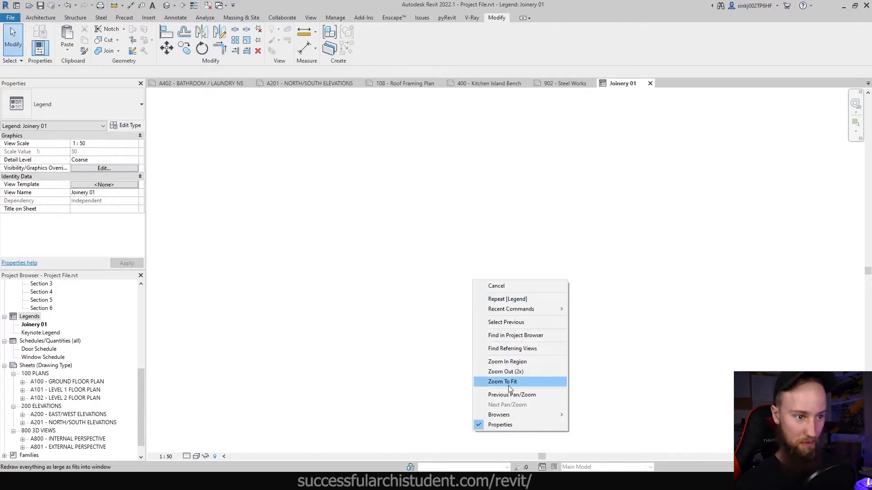
{"action": "left_click", "coordinate": [501, 381]}
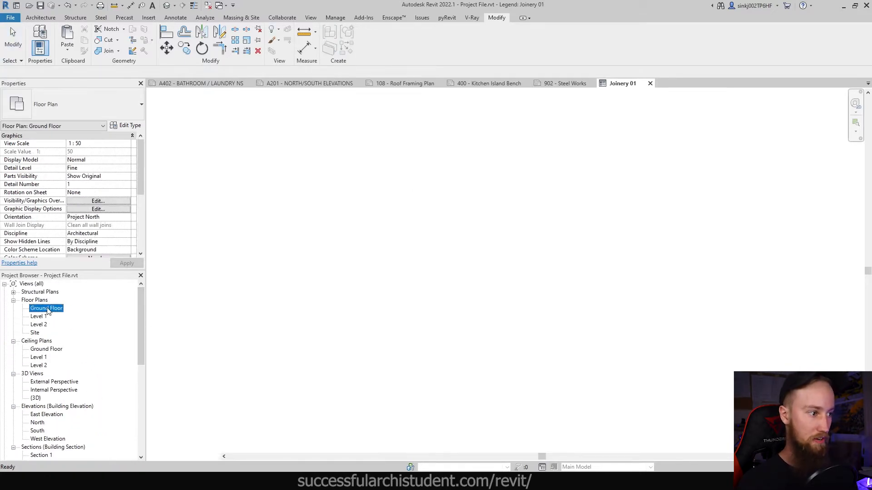
Inspect the games-room parametric table on the Ground Floor plan, then return to the empty legend.
{"action": "double_click", "coordinate": [46, 308]}
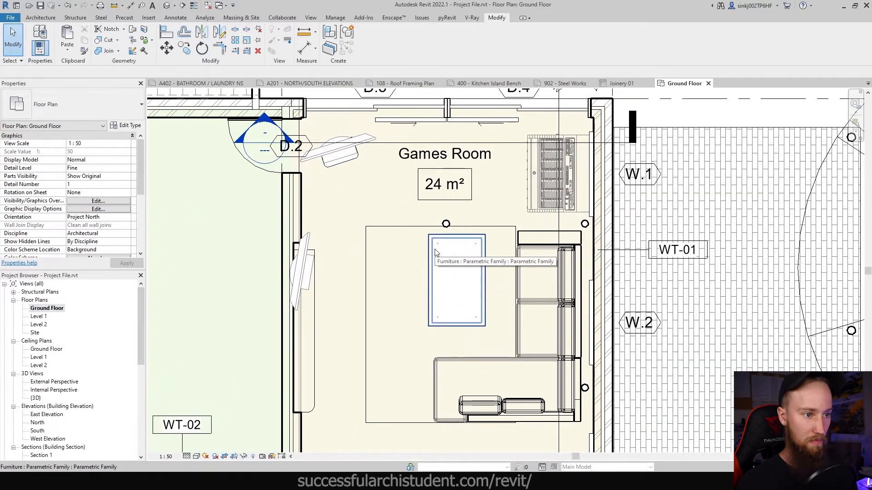
{"action": "left_click", "coordinate": [456, 283]}
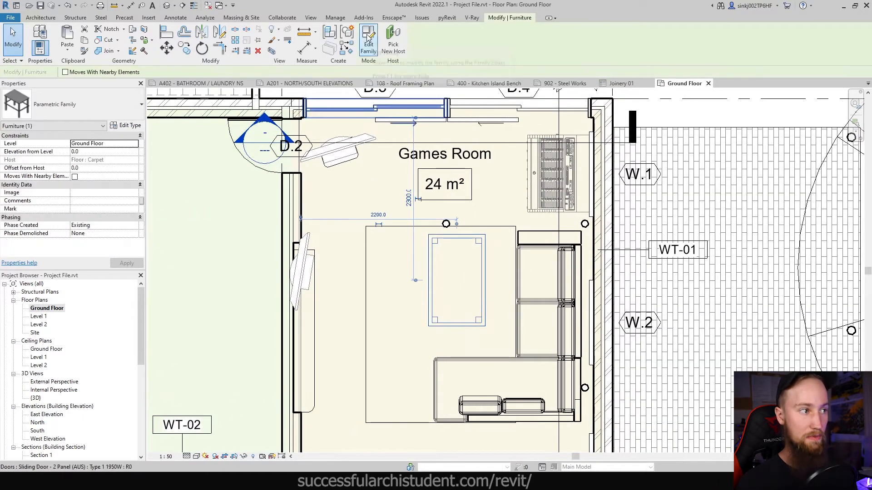
{"action": "mouse_move", "coordinate": [620, 84]}
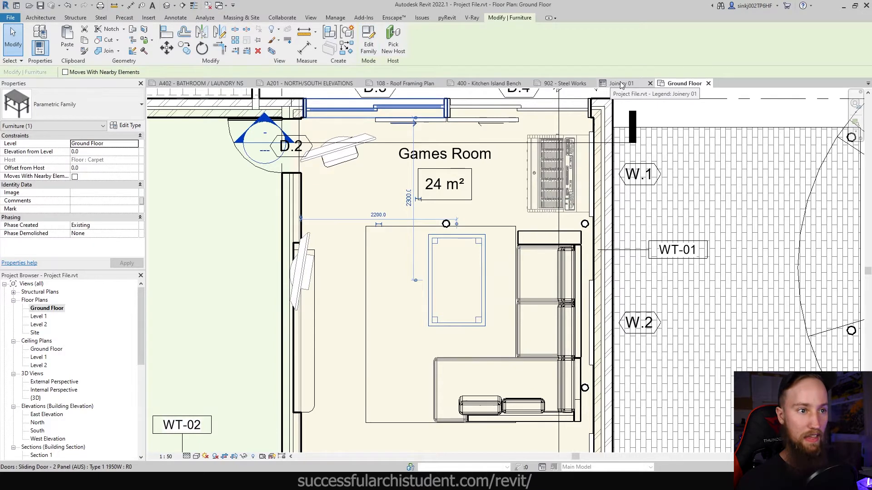
{"action": "left_click", "coordinate": [623, 83]}
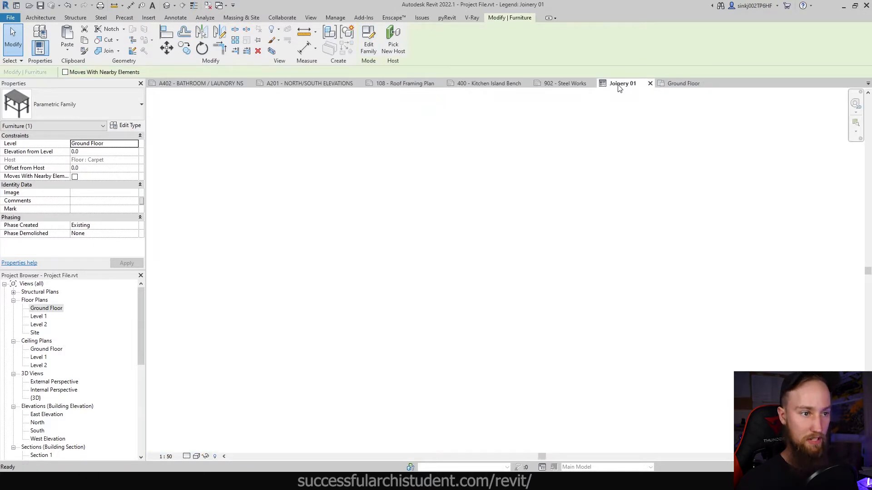
{"action": "left_click", "coordinate": [683, 83]}
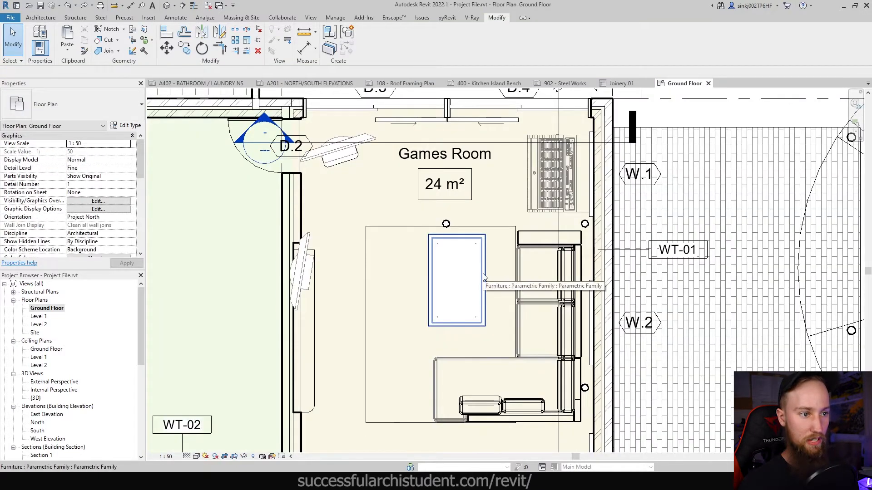
{"action": "left_click", "coordinate": [457, 280]}
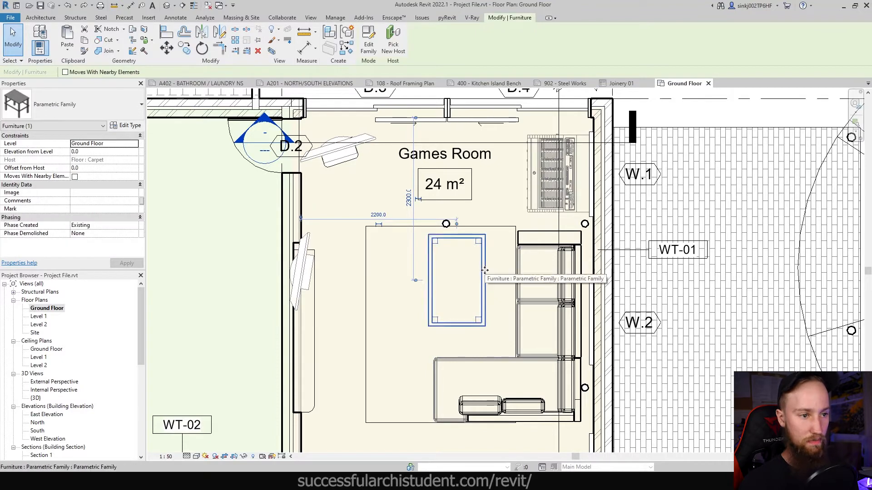
{"action": "left_click", "coordinate": [618, 83]}
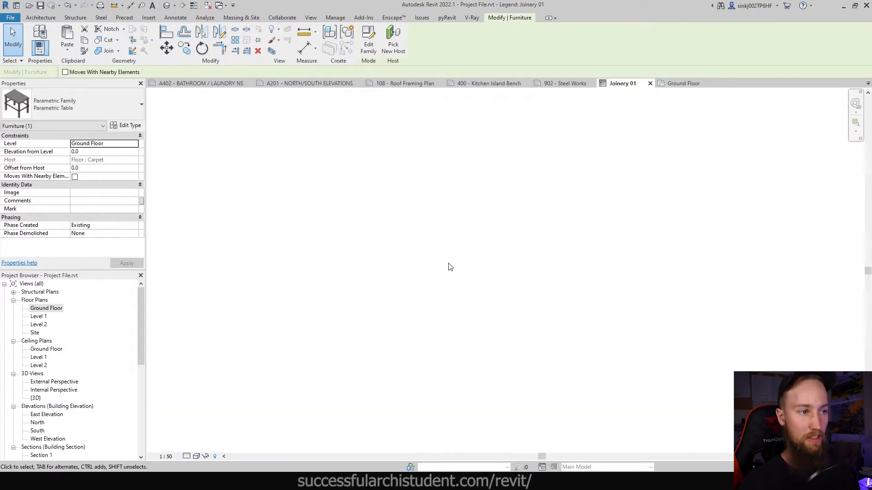
{"action": "left_click", "coordinate": [175, 17]}
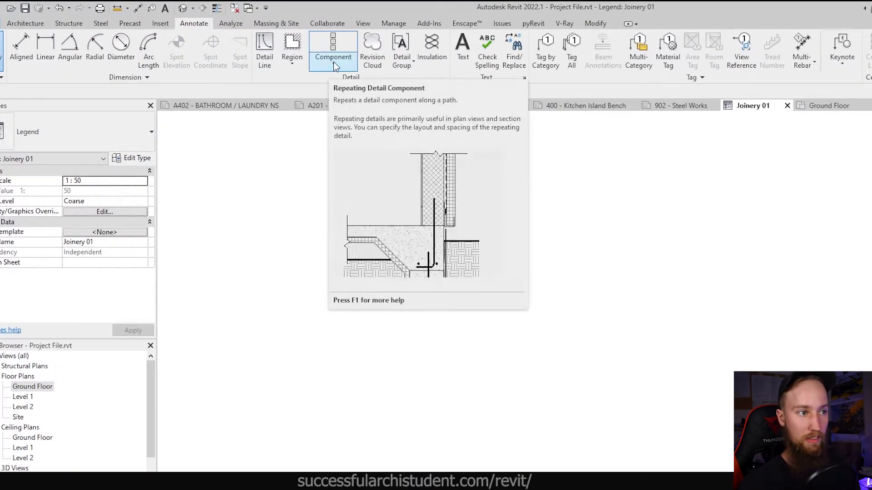
Start Legend Component placement from the Annotate Component dropdown.
{"action": "left_click", "coordinate": [333, 49]}
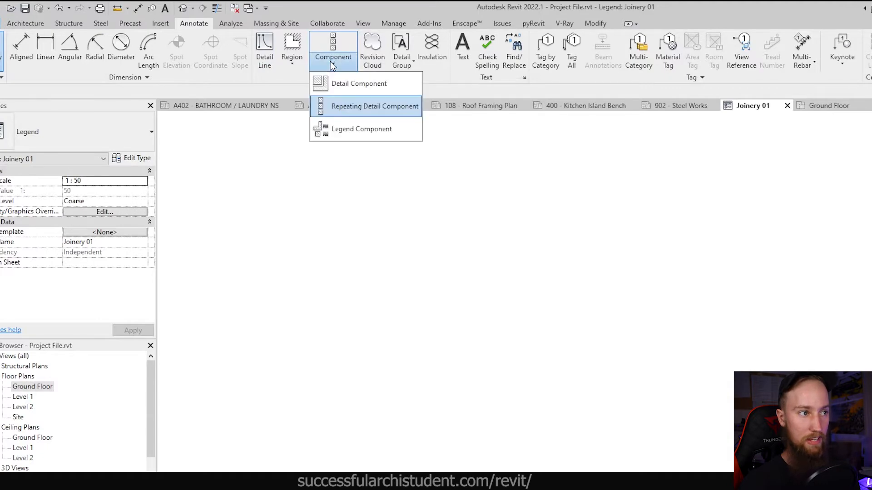
{"action": "mouse_move", "coordinate": [361, 128]}
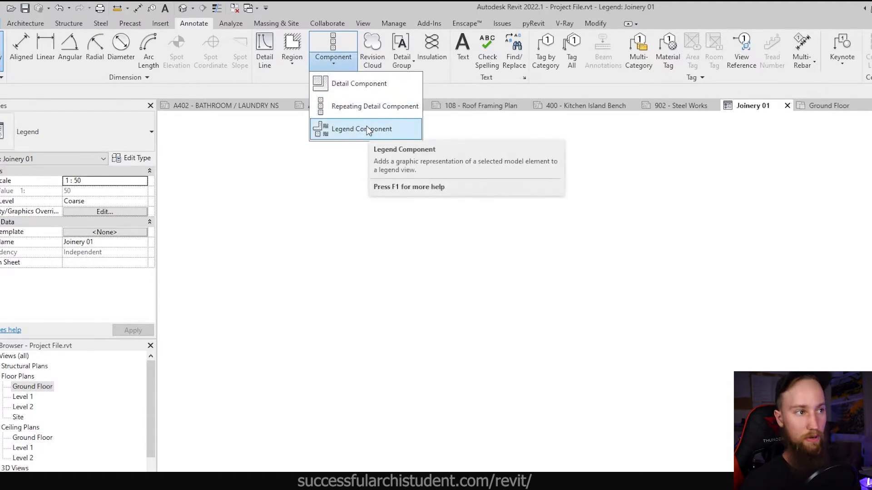
{"action": "left_click", "coordinate": [360, 128]}
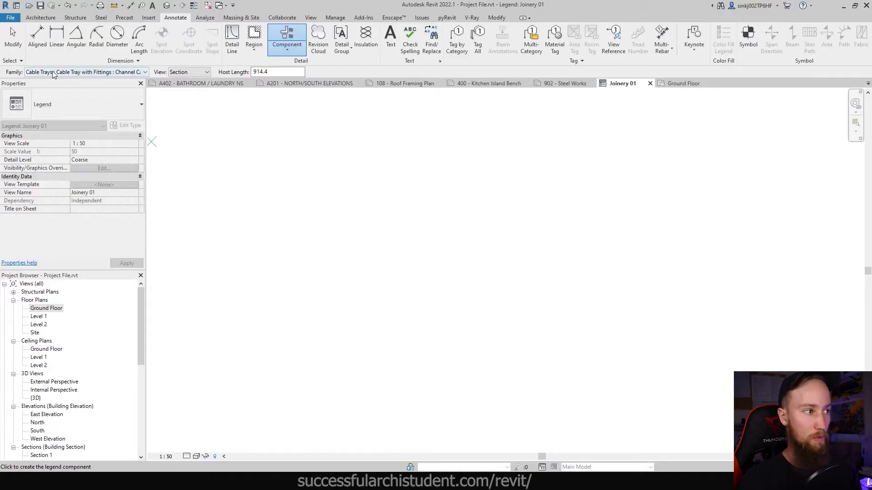
Choose Furniture : Parametric Family : Parametric Table as the legend component family.
{"action": "left_click", "coordinate": [146, 71]}
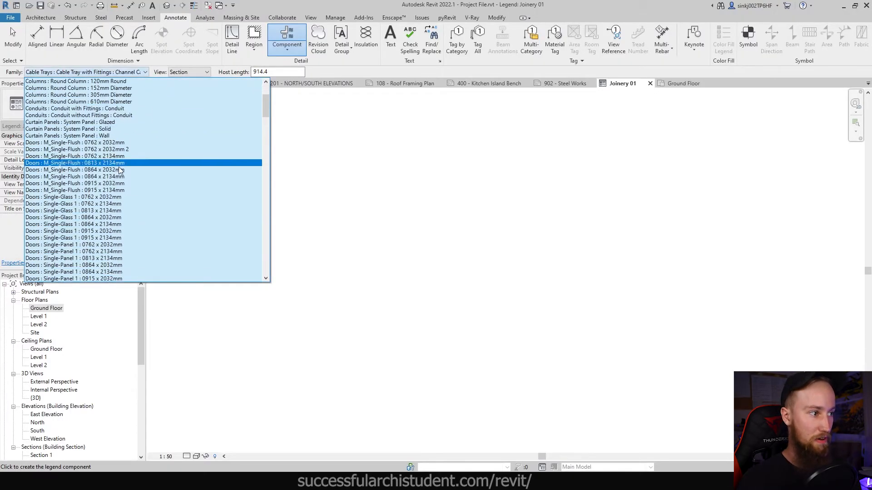
{"action": "scroll", "scroll_direction": "down", "scroll_amount": 3}
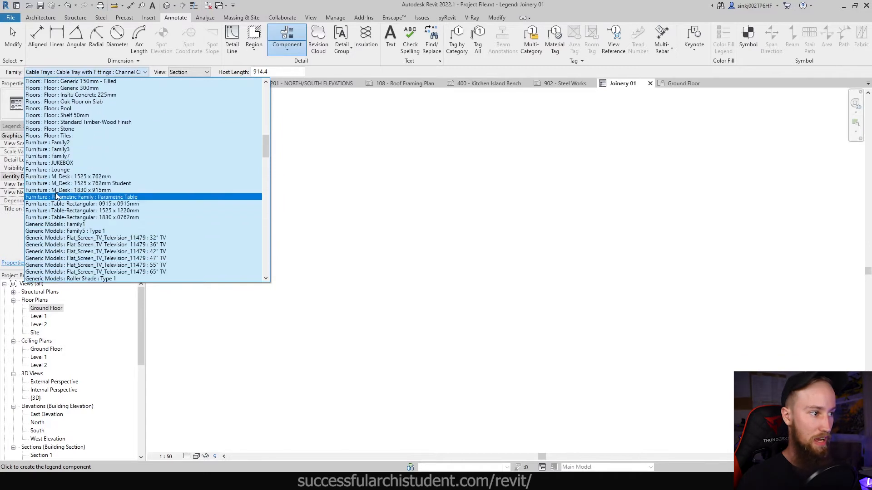
{"action": "left_click", "coordinate": [83, 210]}
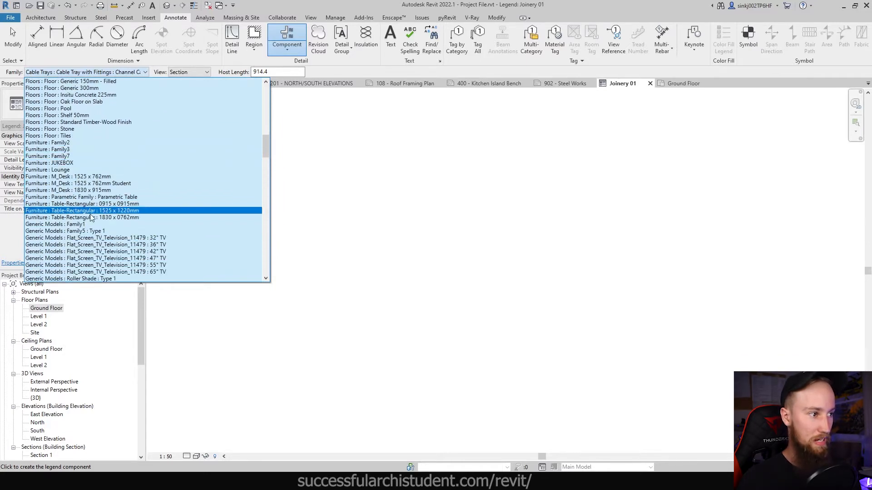
{"action": "left_click", "coordinate": [83, 204]}
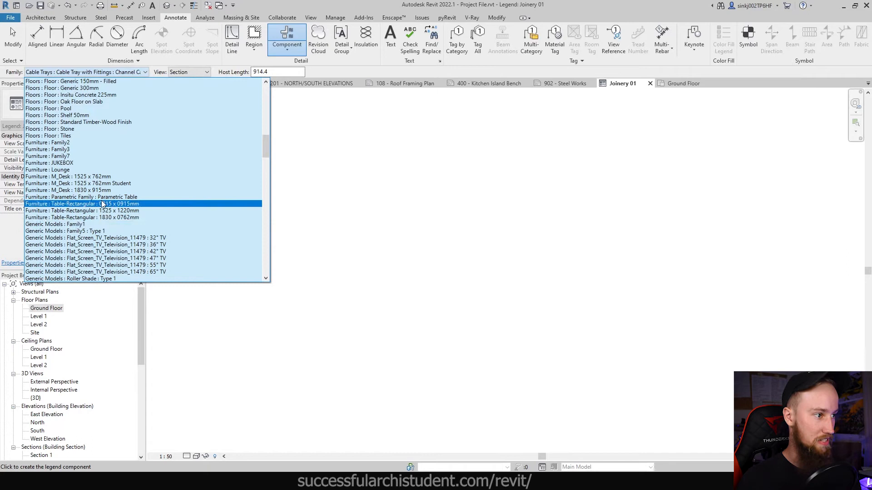
{"action": "left_click", "coordinate": [81, 197]}
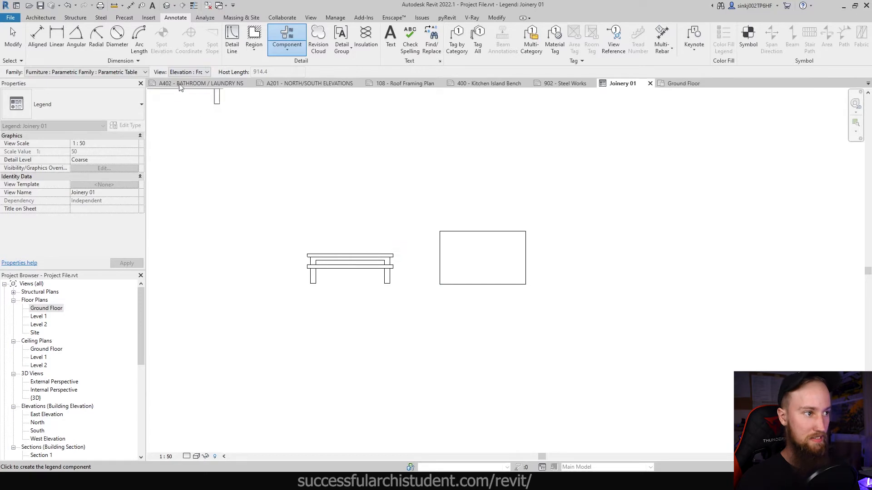
Place the table's left elevation beside the front view and the plan above it.
{"action": "left_click", "coordinate": [264, 272]}
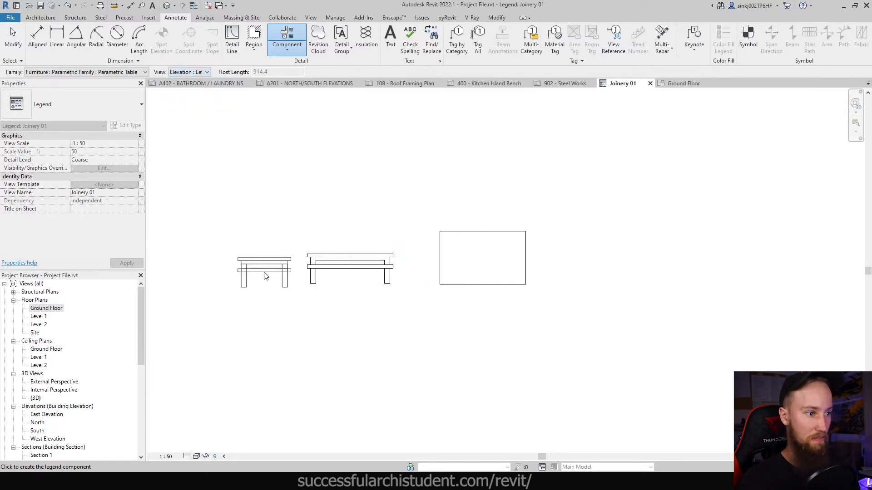
{"action": "left_click", "coordinate": [482, 257]}
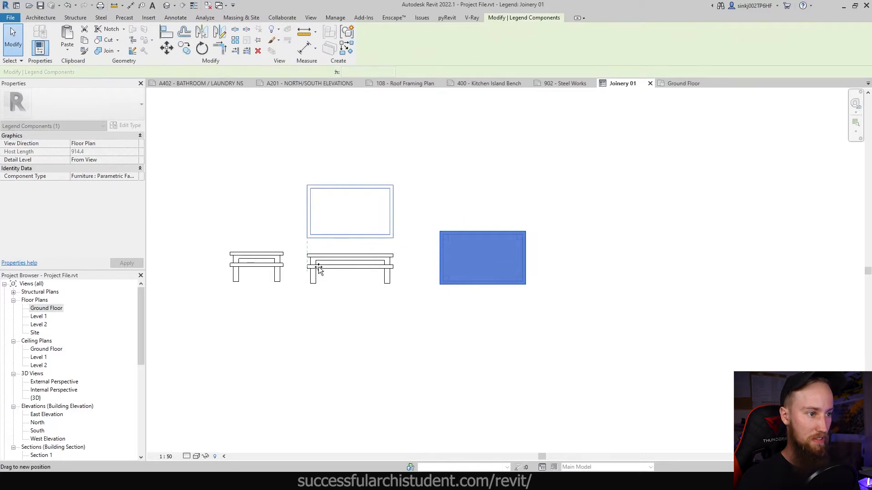
{"action": "left_click", "coordinate": [256, 266]}
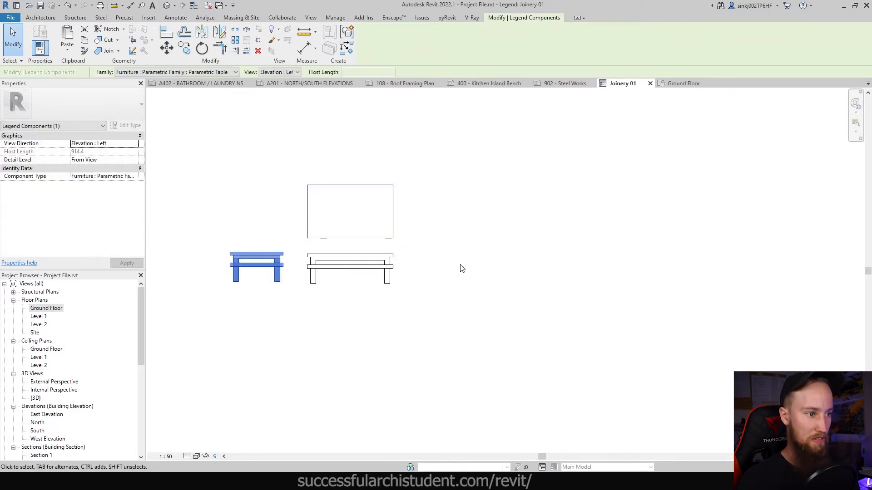
{"action": "left_click", "coordinate": [278, 334]}
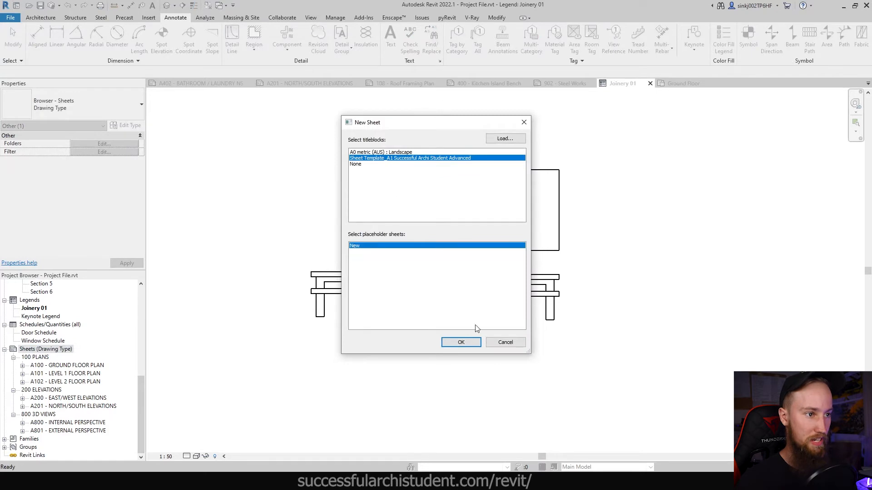
Confirm the new sheet A600 JOINERY 01 with the A1 titleblock.
{"action": "left_click", "coordinate": [460, 342]}
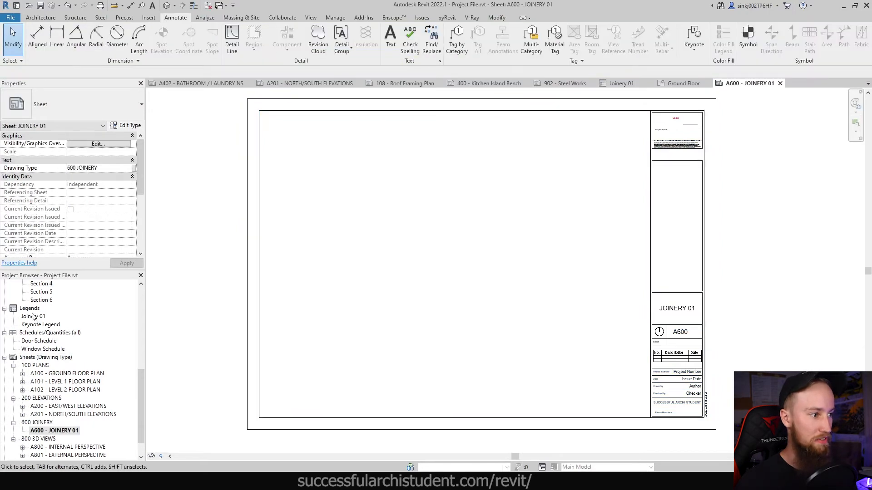
Drag the Joinery 01 legend onto sheet A600 as a 1:50 viewport and select it.
{"action": "left_click", "coordinate": [33, 316]}
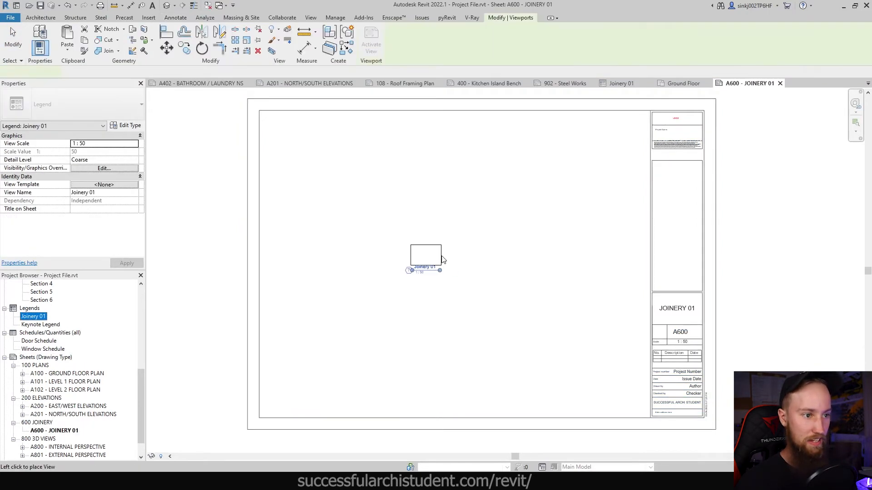
{"action": "left_click", "coordinate": [425, 256]}
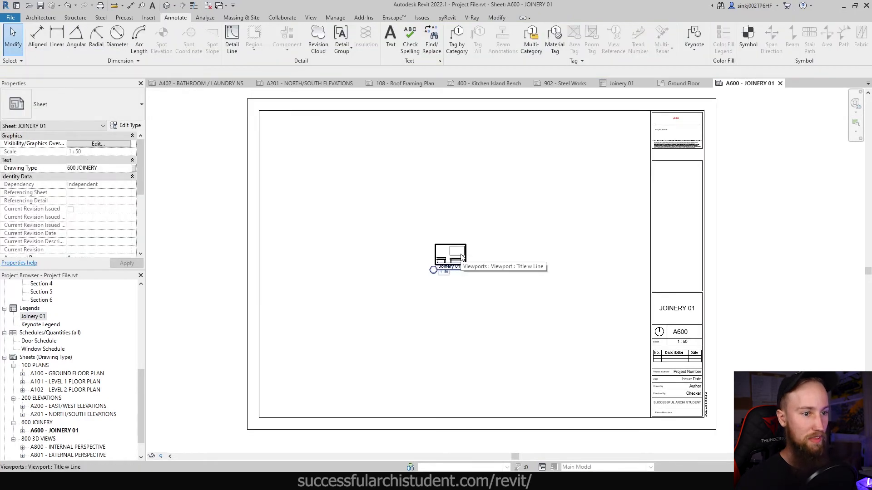
{"action": "left_click", "coordinate": [449, 256]}
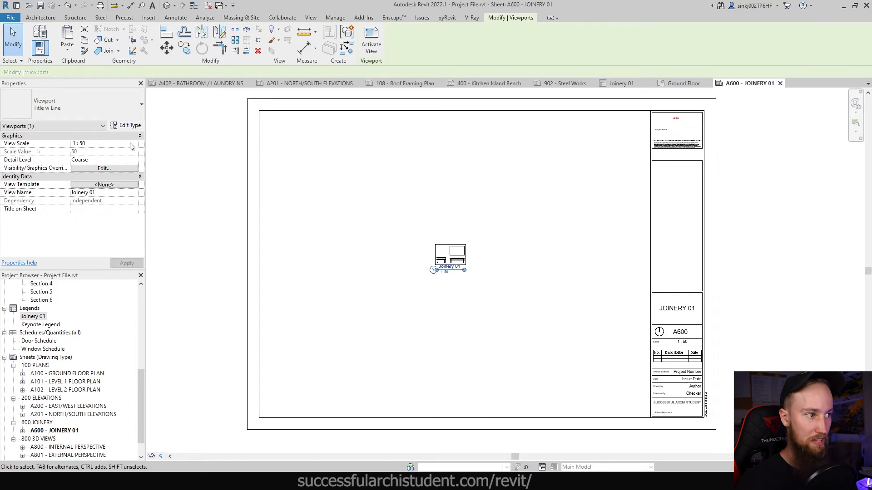
Set the Joinery 01 viewport scale to 1:10 then 1:5 and open it for editing.
{"action": "left_click", "coordinate": [134, 143]}
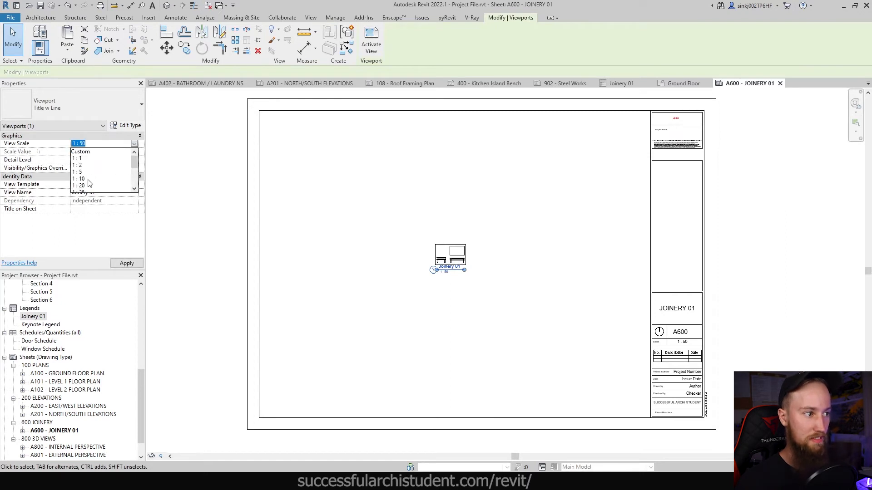
{"action": "left_click", "coordinate": [80, 179]}
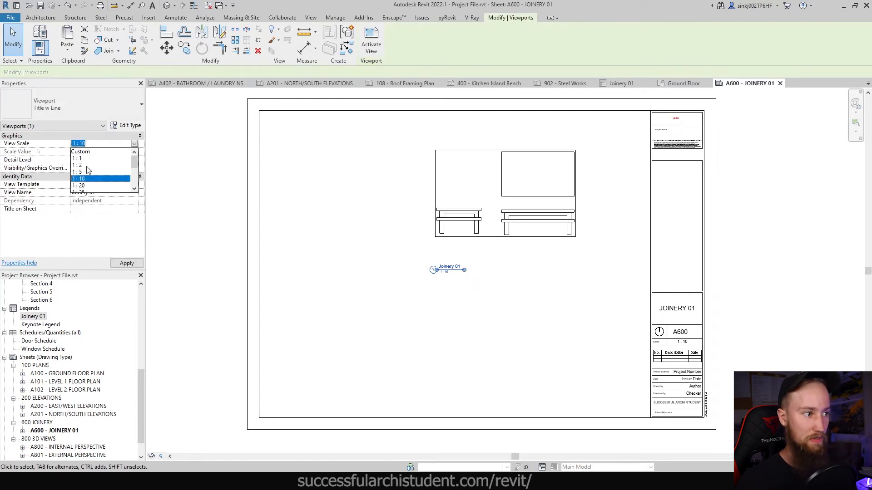
{"action": "left_click", "coordinate": [78, 172]}
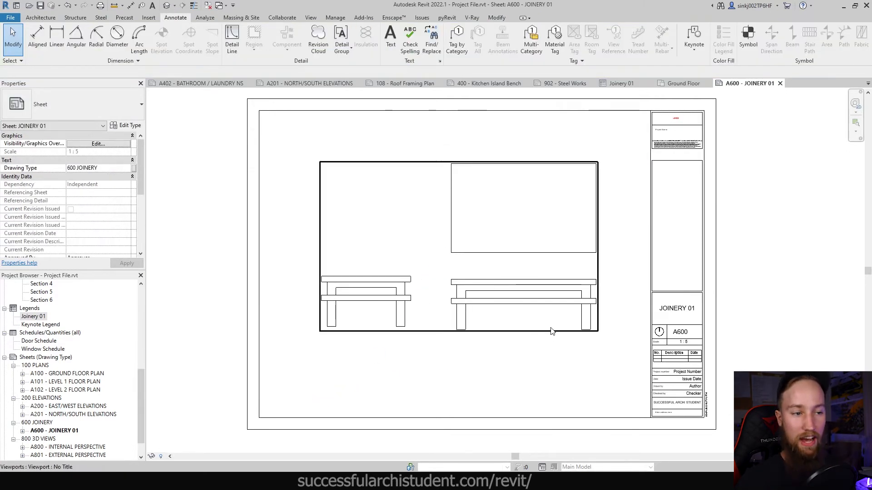
{"action": "mouse_move", "coordinate": [551, 331]}
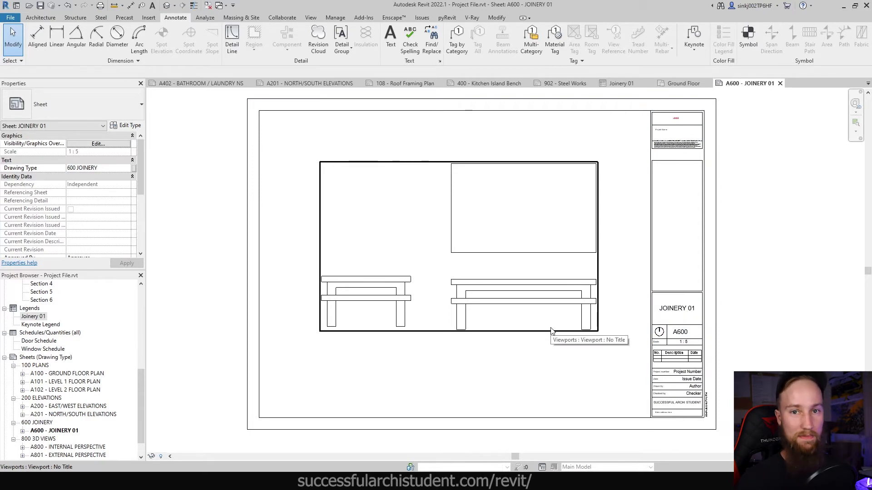
{"action": "left_click", "coordinate": [523, 328]}
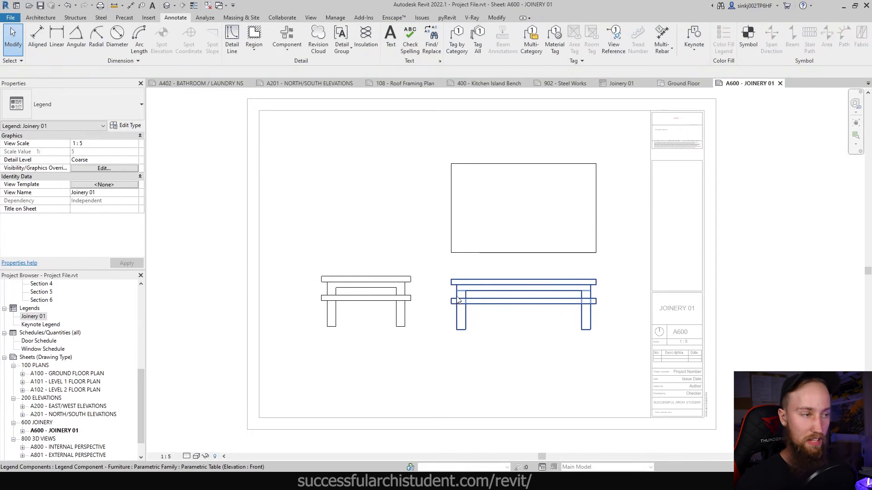
Start aligned dimensioning inside the activated Joinery 01 viewport.
{"action": "left_click", "coordinate": [37, 34]}
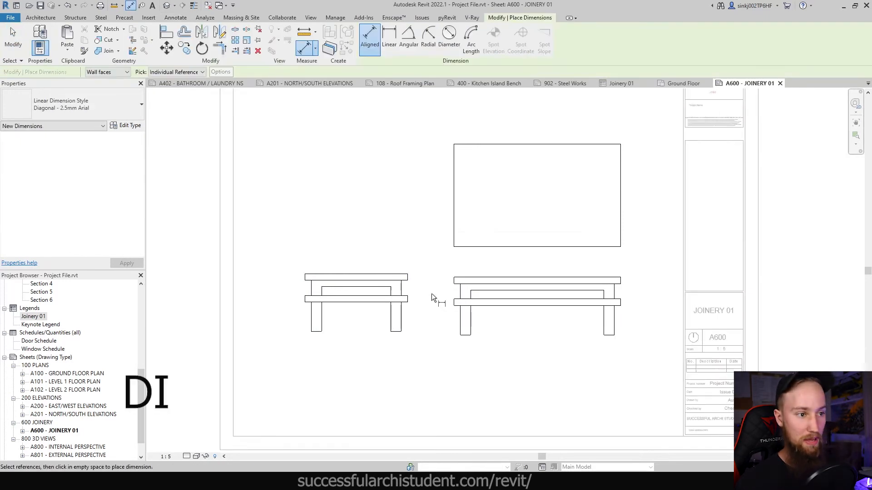